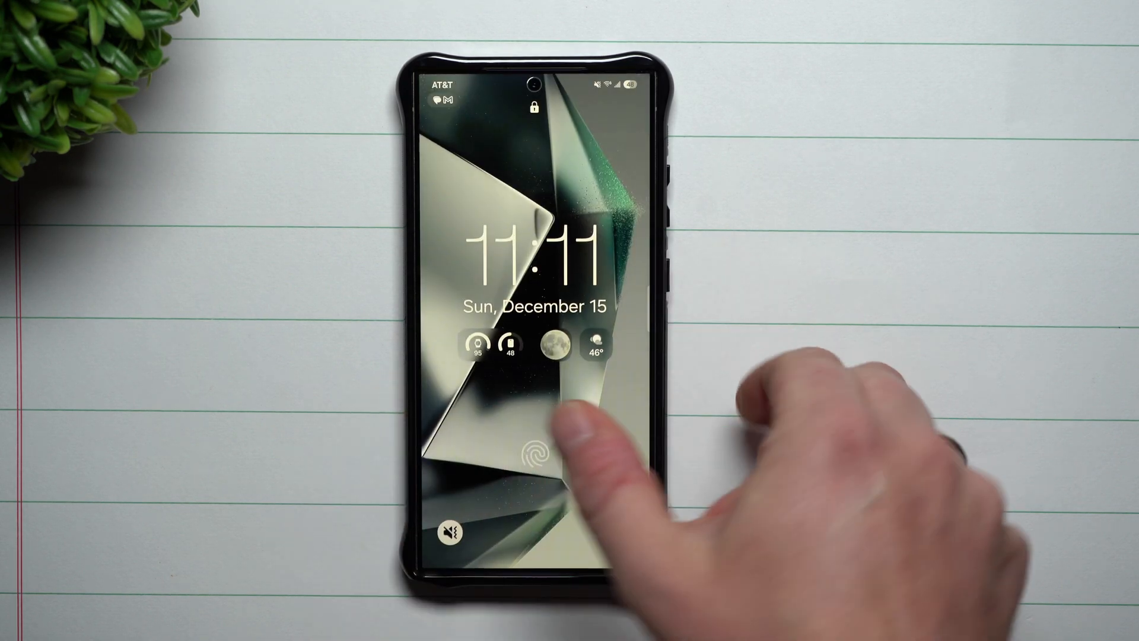
Unlock the phone from the lock screen and open the Settings app.
left_click(536, 453)
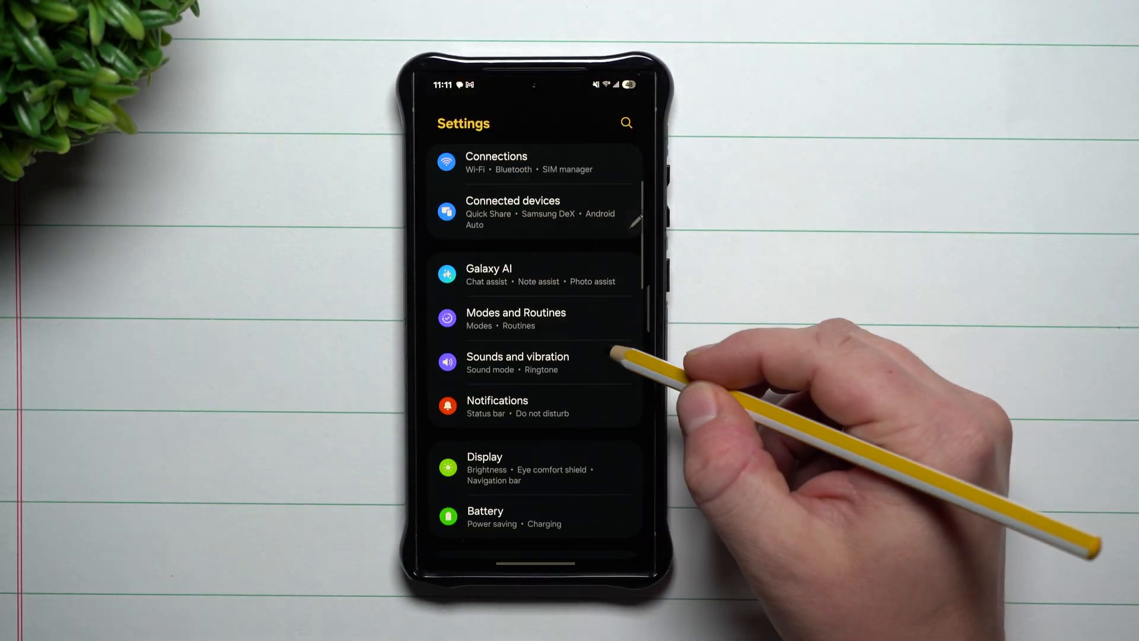
Set Lock screen notifications to the Cards style and preview them on the lock screen.
left_click(497, 405)
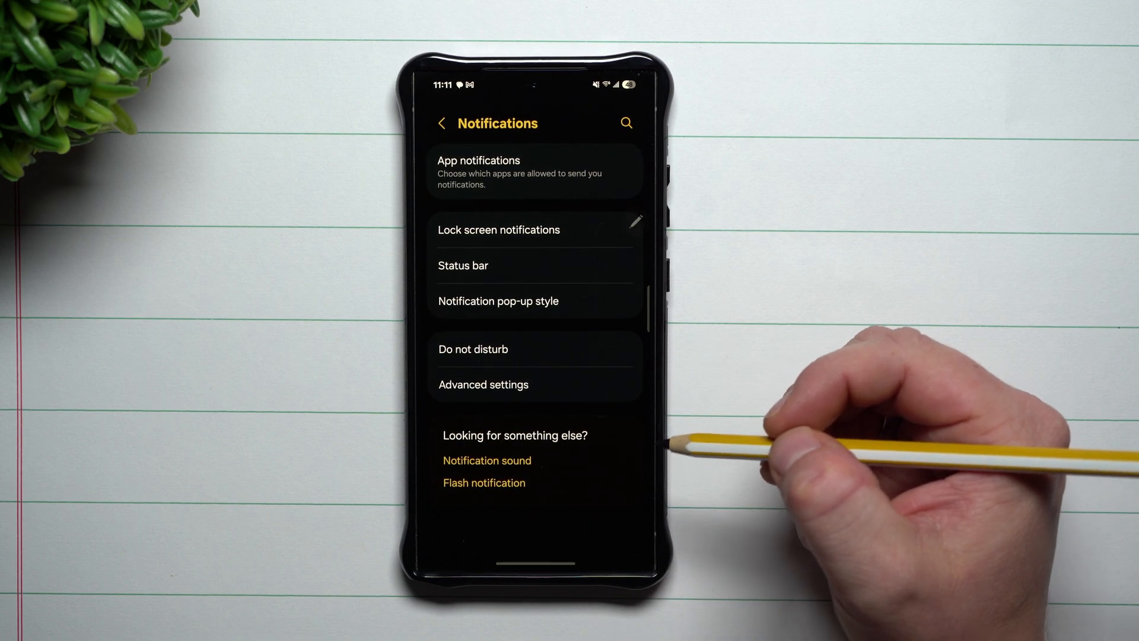
left_click(498, 229)
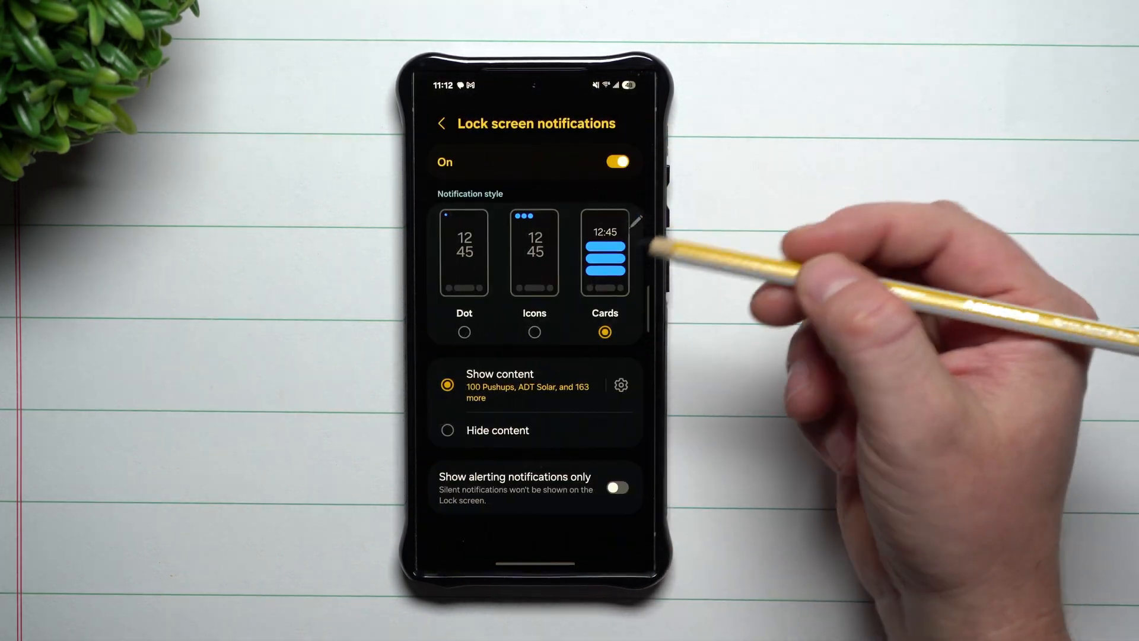
left_click(534, 332)
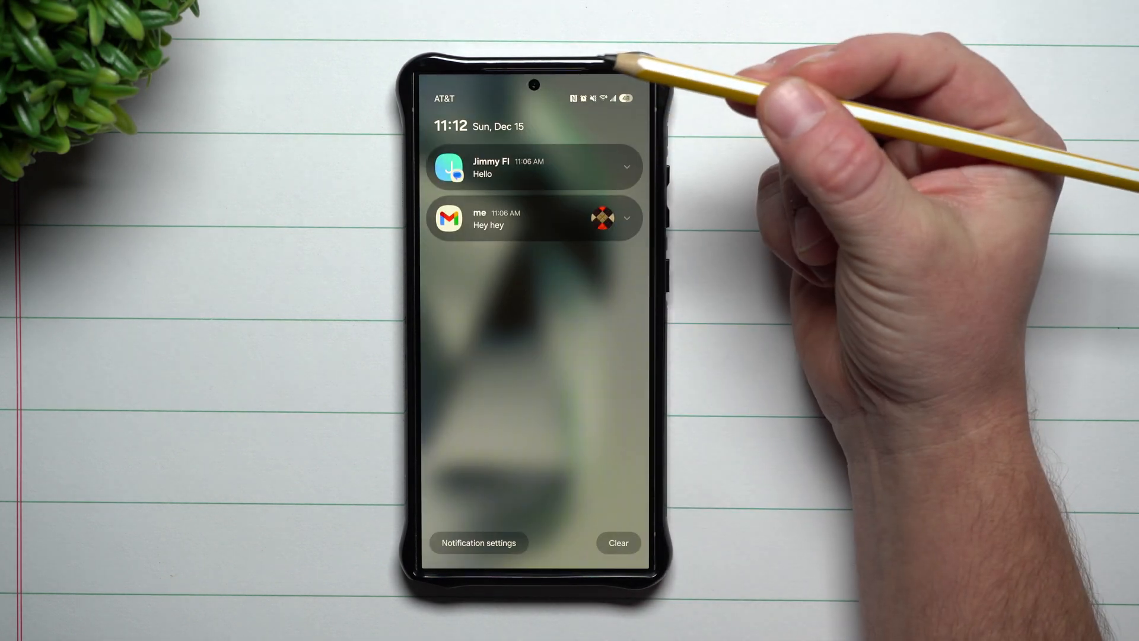
mouse_move(618, 543)
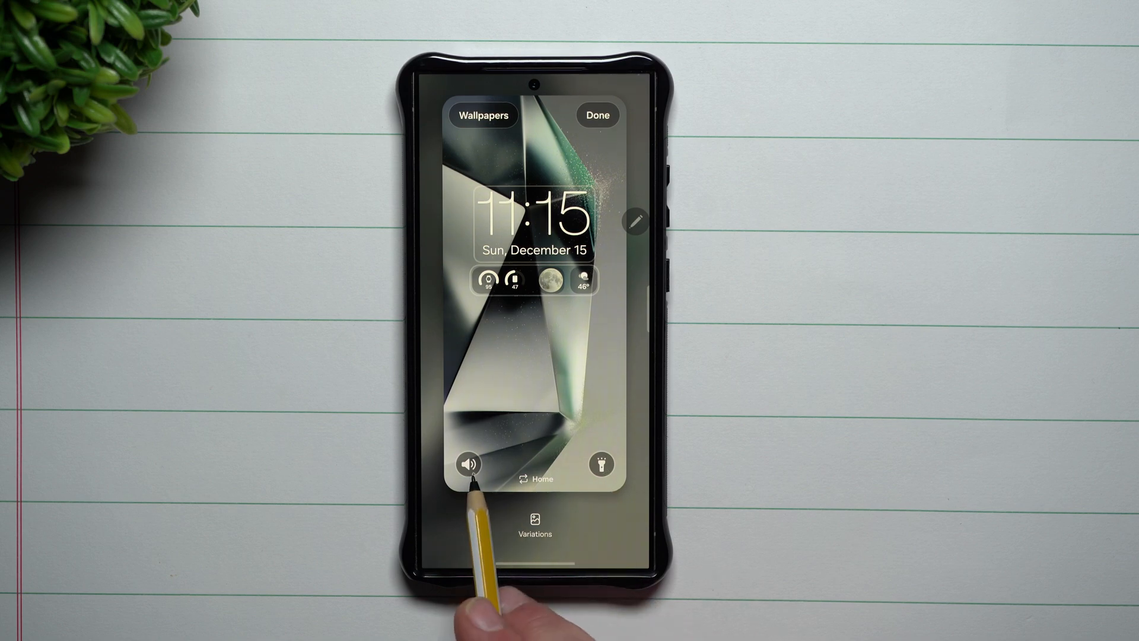
Open the left sound shortcut's choices and scroll through the Actions and Apps list.
left_click(469, 463)
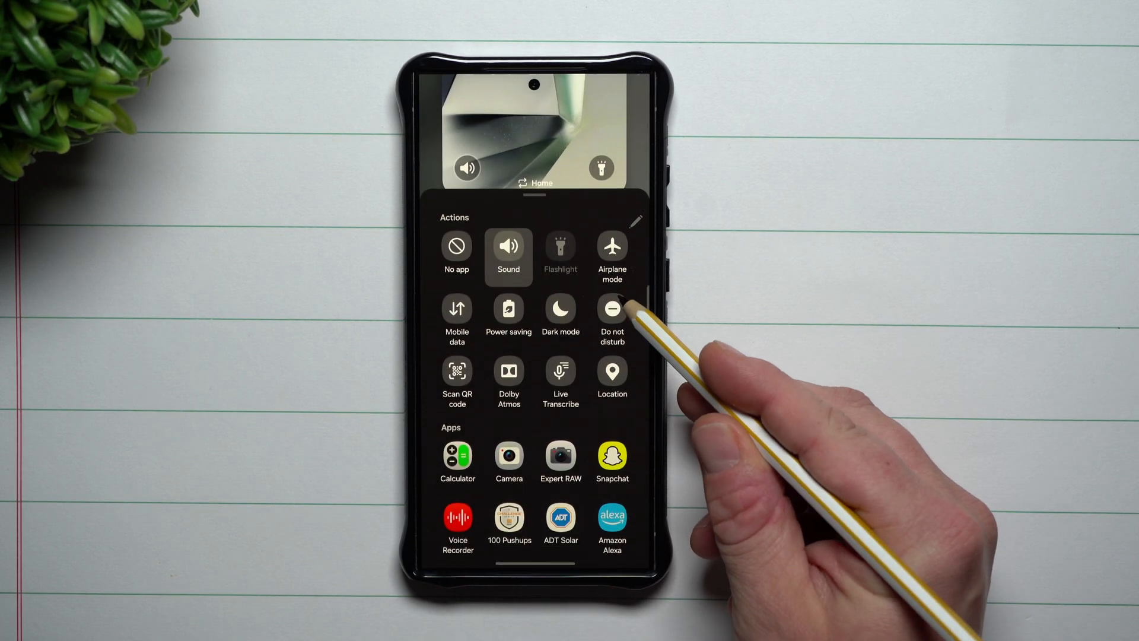
scroll("down", 3)
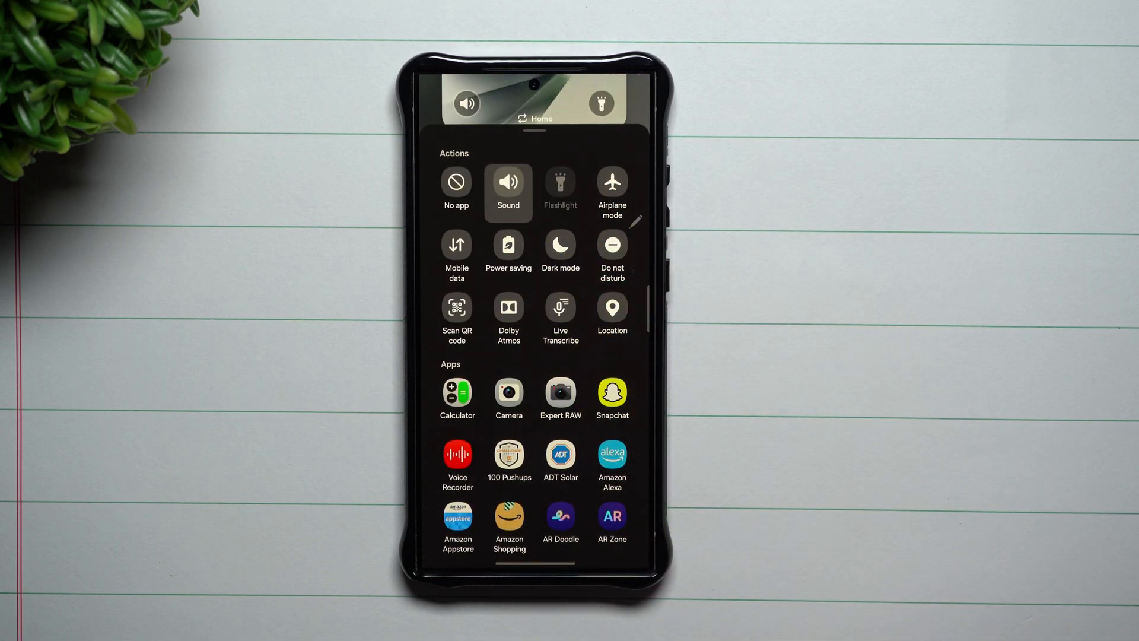
mouse_move(763, 473)
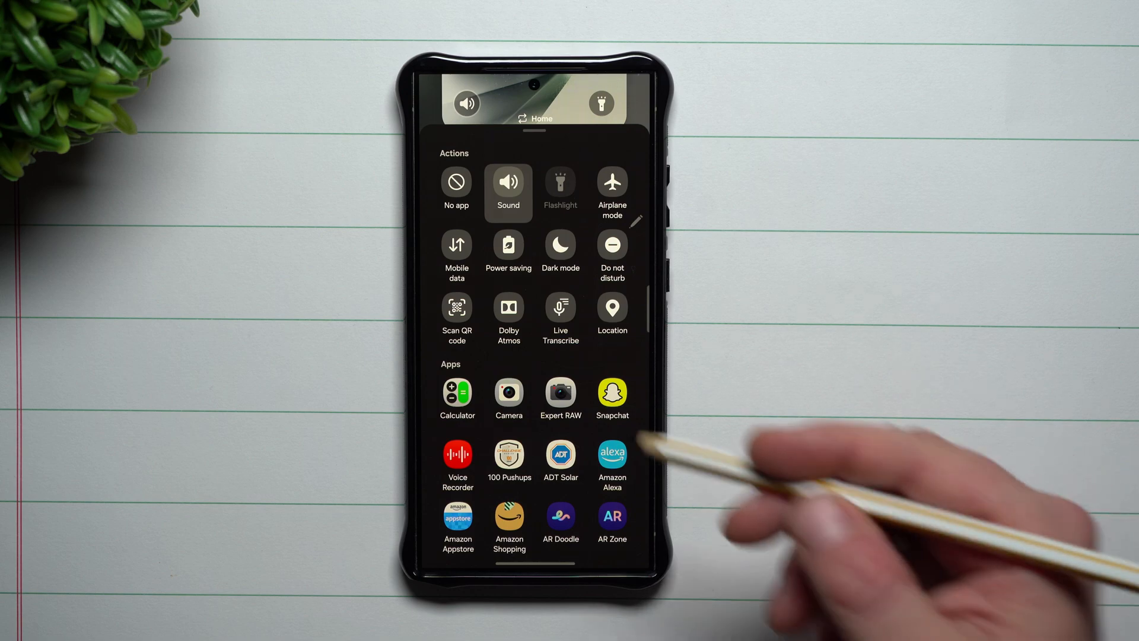
scroll("down", 3)
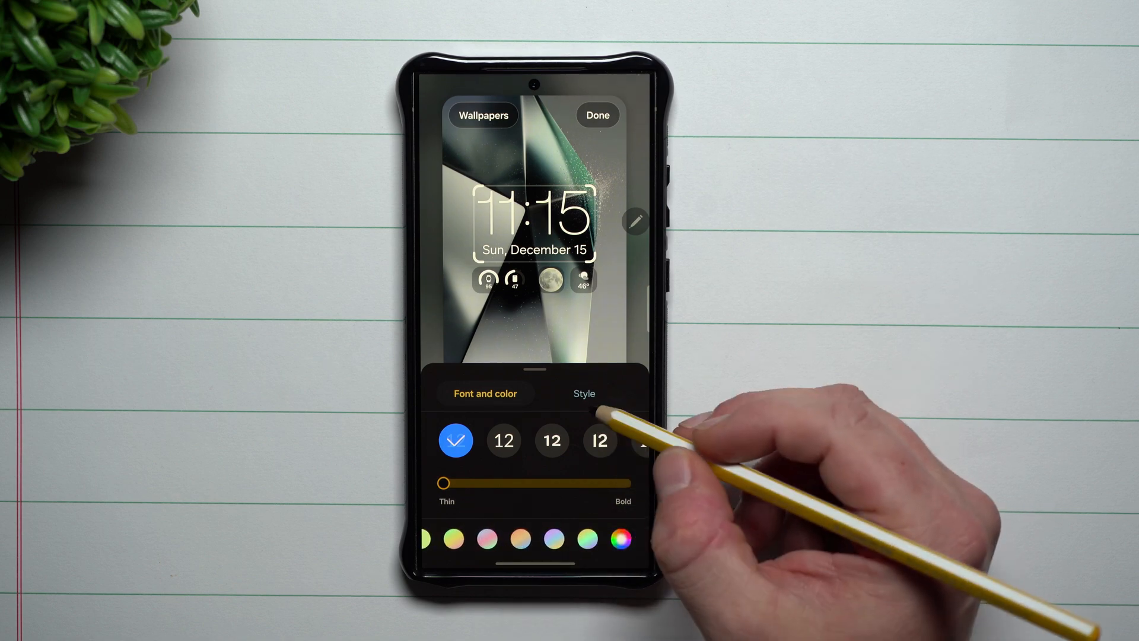
Show the clock Style options and scroll sideways through the available clock styles.
left_click(583, 393)
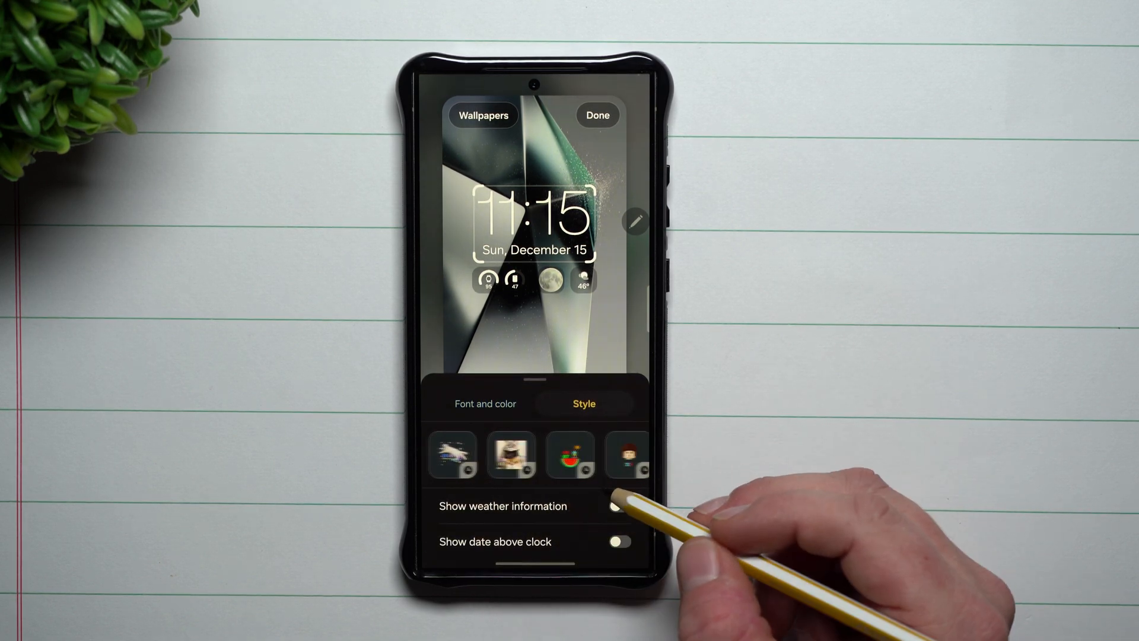
scroll("left", 3)
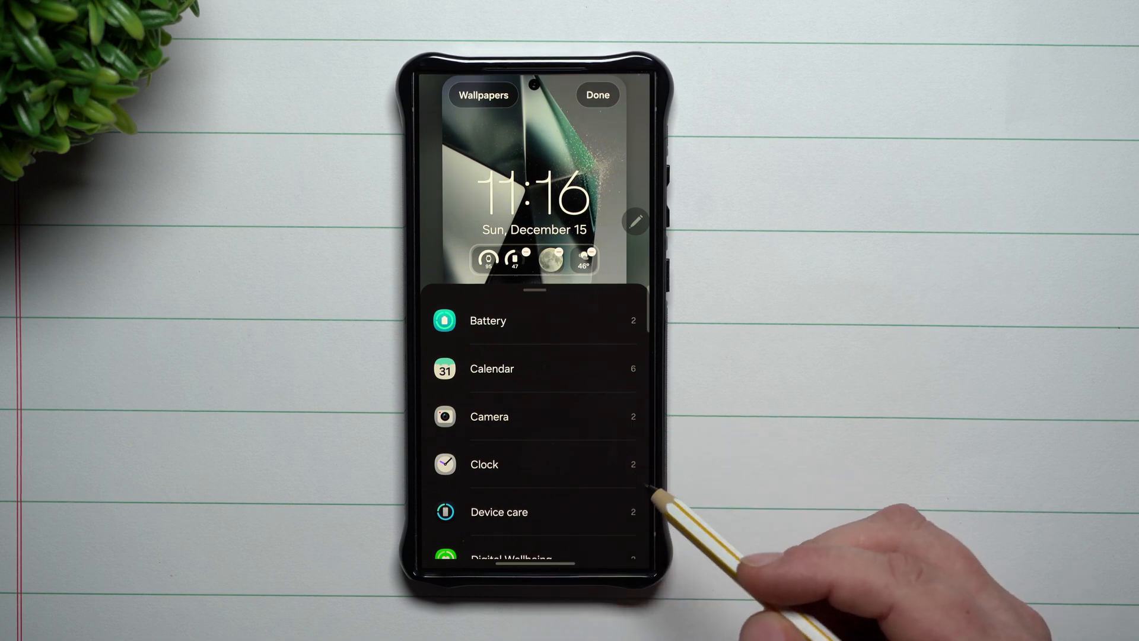
Browse the widget list, view Weather's widgets, and save the lock screen edits with Done.
scroll("down", 3)
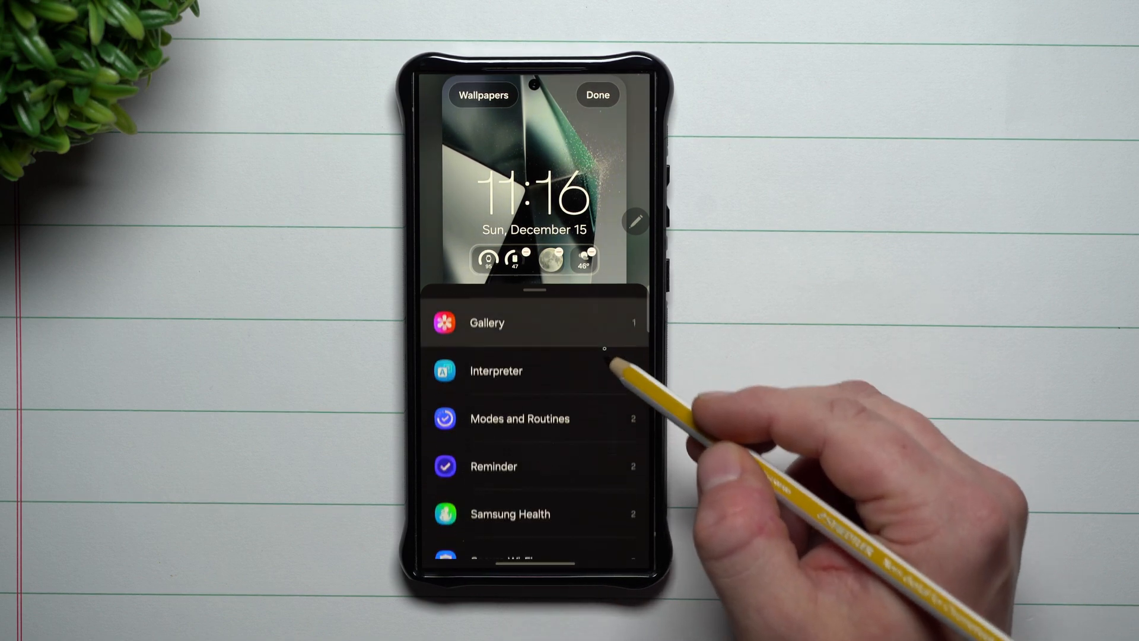
scroll("up", 3)
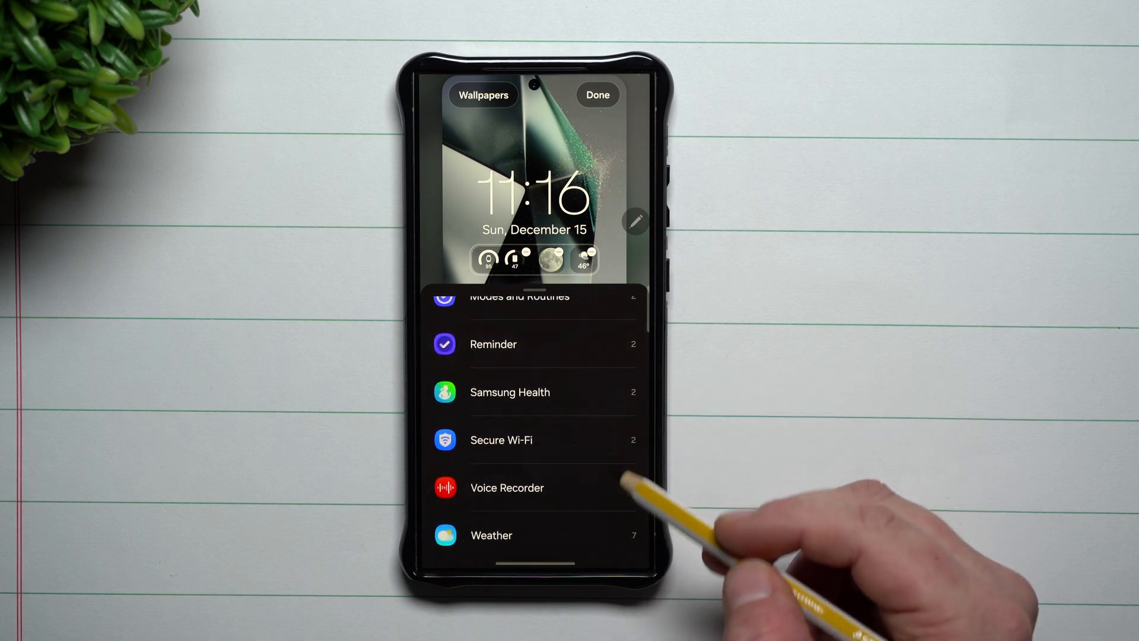
left_click(492, 534)
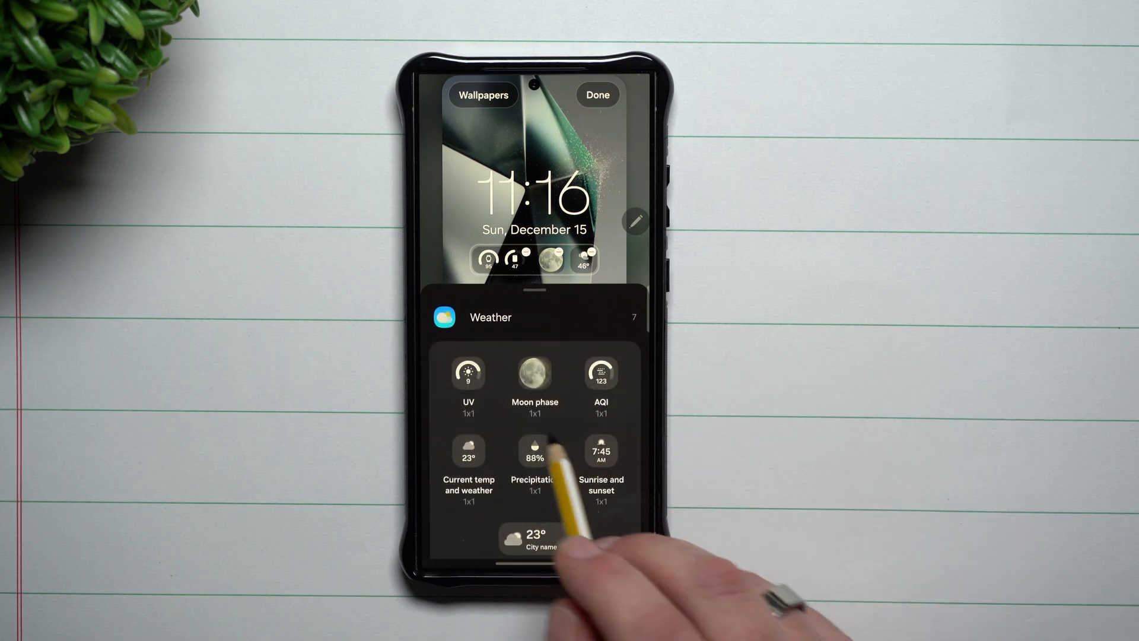
mouse_move(538, 436)
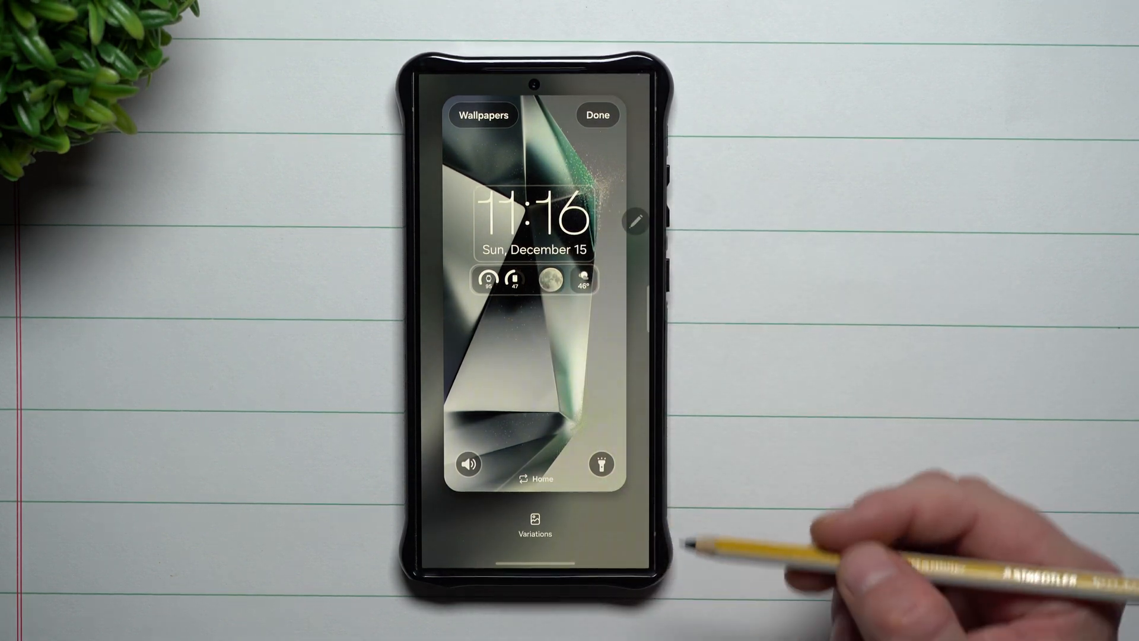
left_click(597, 115)
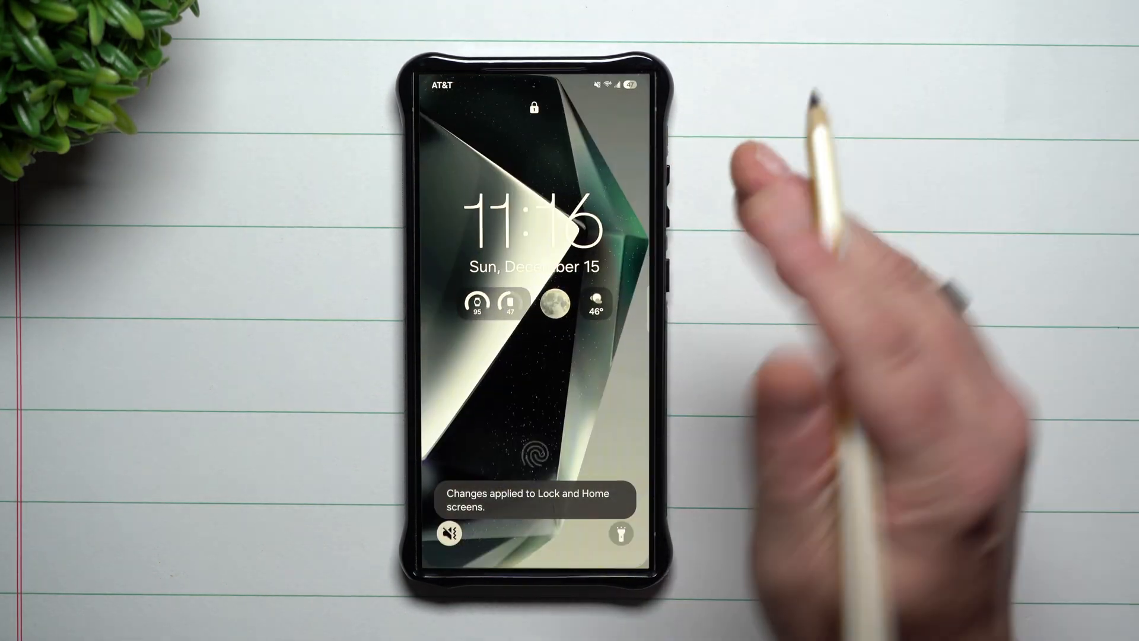